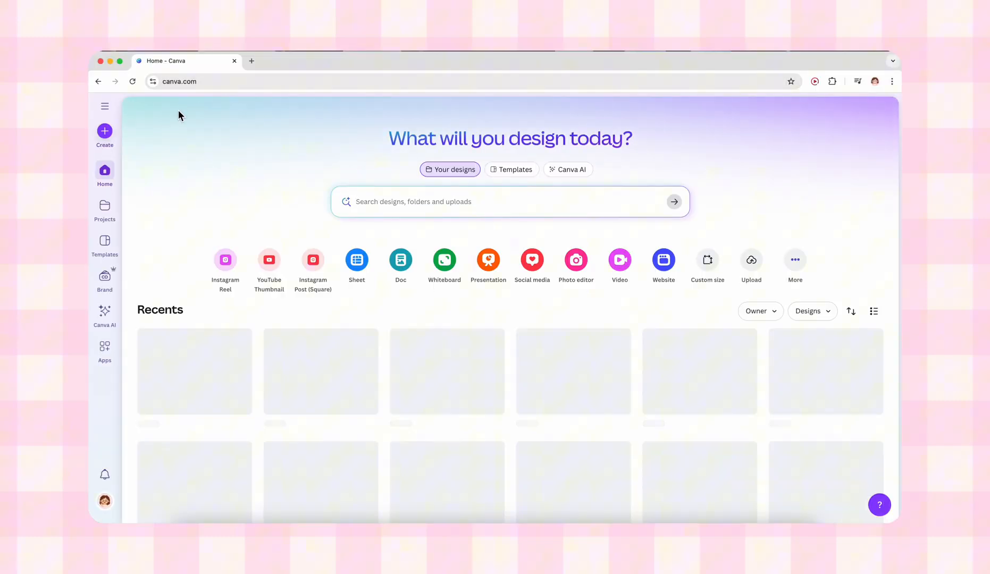
Create a blank Instagram Post (4:5) design from the Social media sizes.
left_click(104, 135)
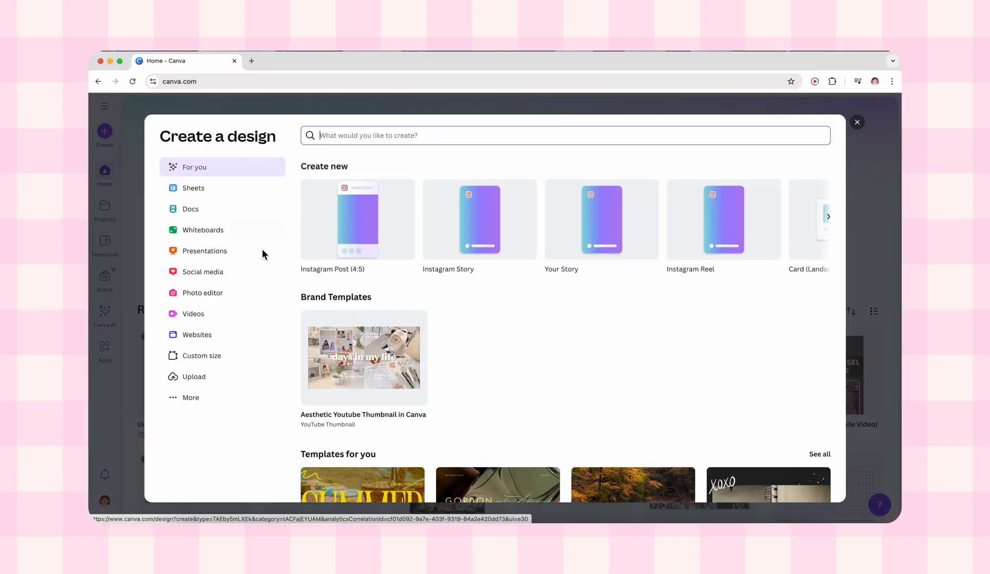
left_click(203, 272)
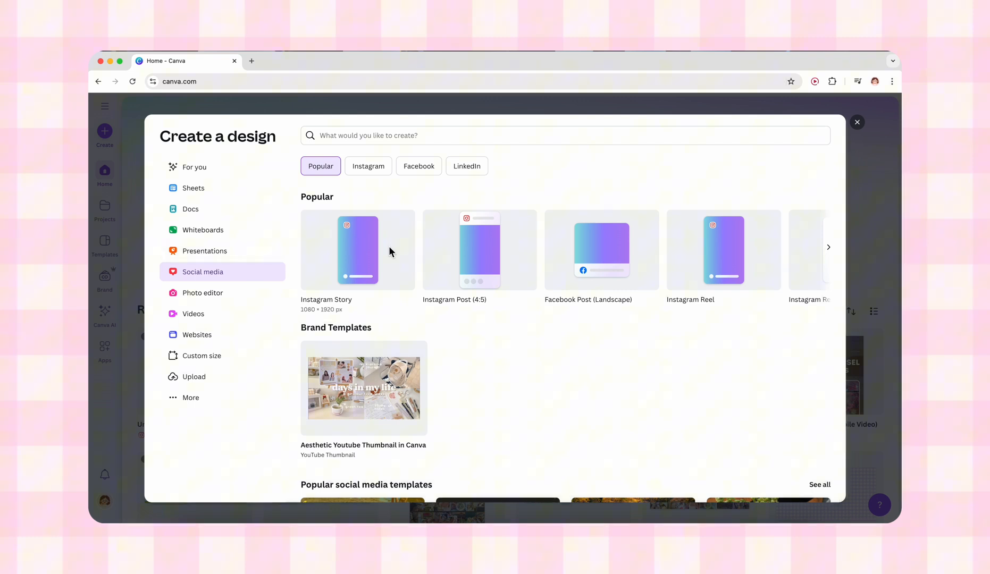
left_click(479, 250)
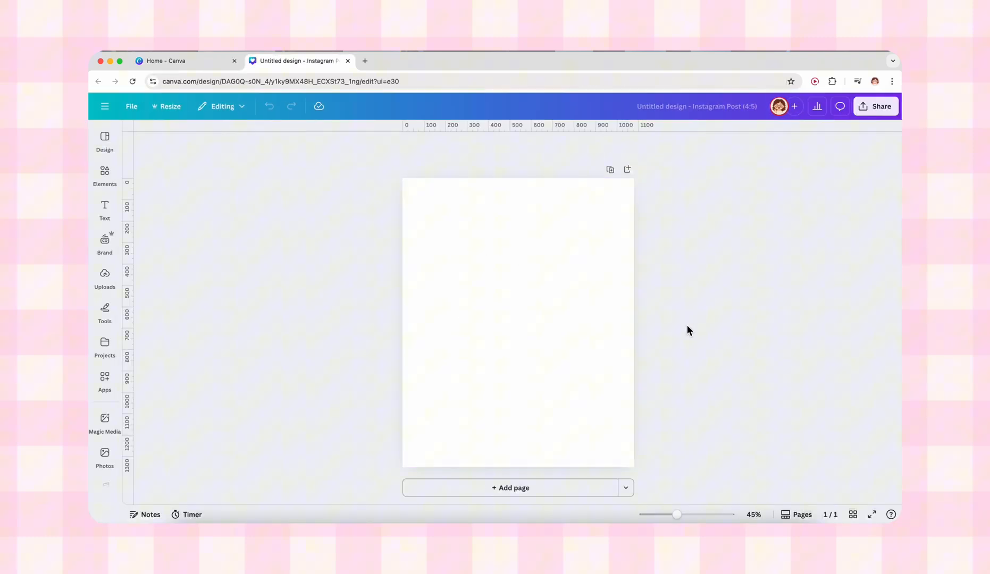
Place the uploaded street photo and train window video side by side on slide one.
left_click(105, 277)
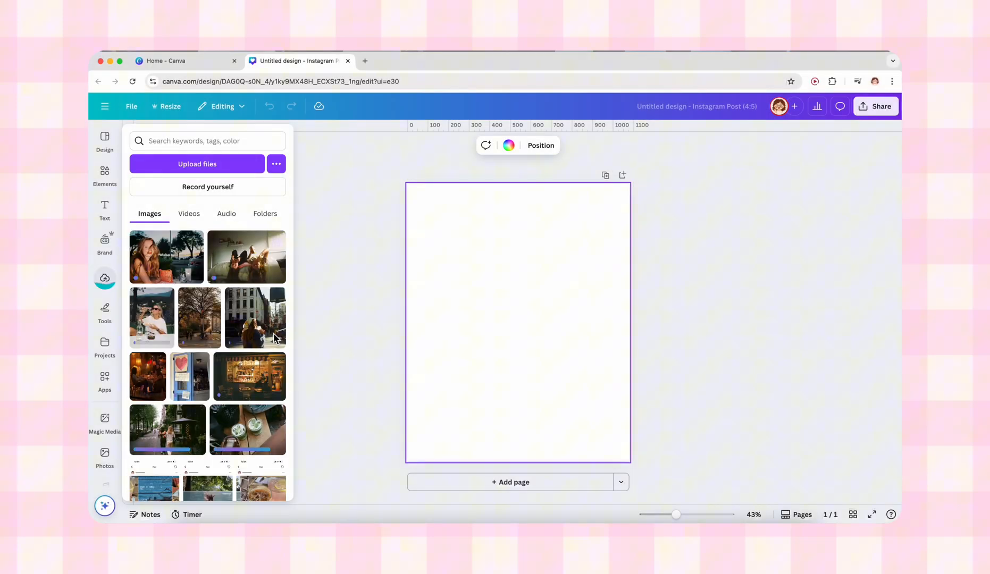
left_click(255, 317)
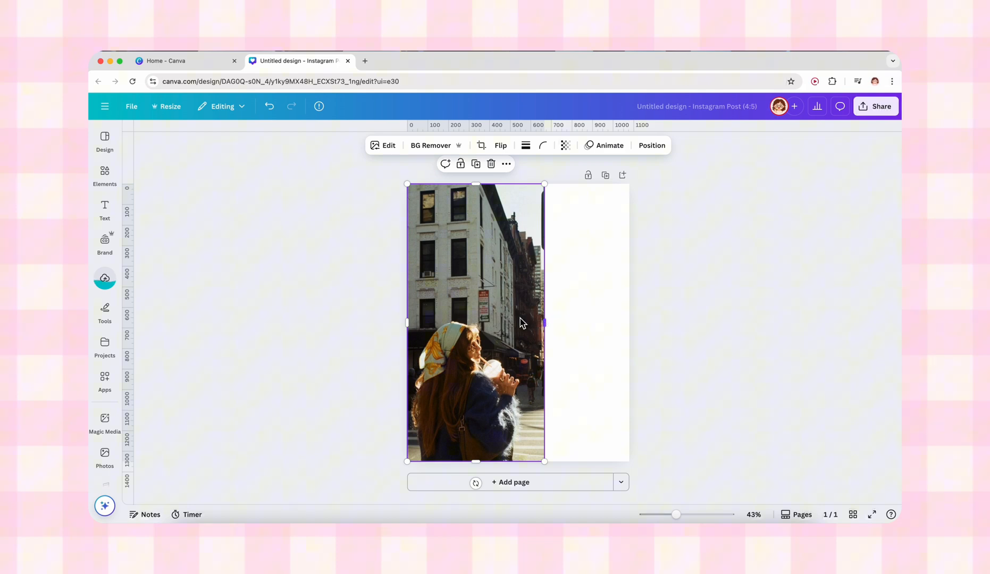
left_click(104, 276)
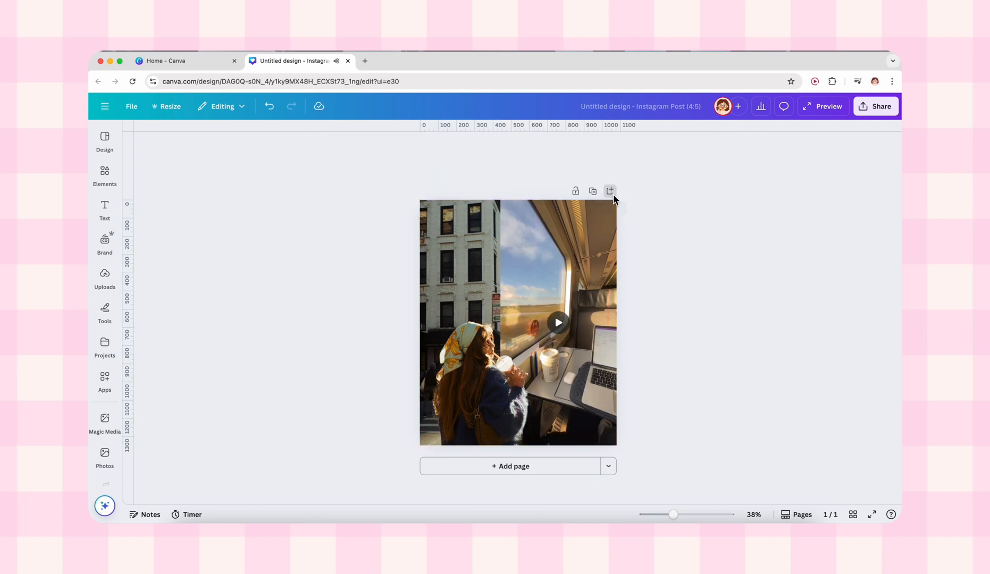
Add slide two with the drink tray video above the matcha photo, then add slide three.
left_click(609, 191)
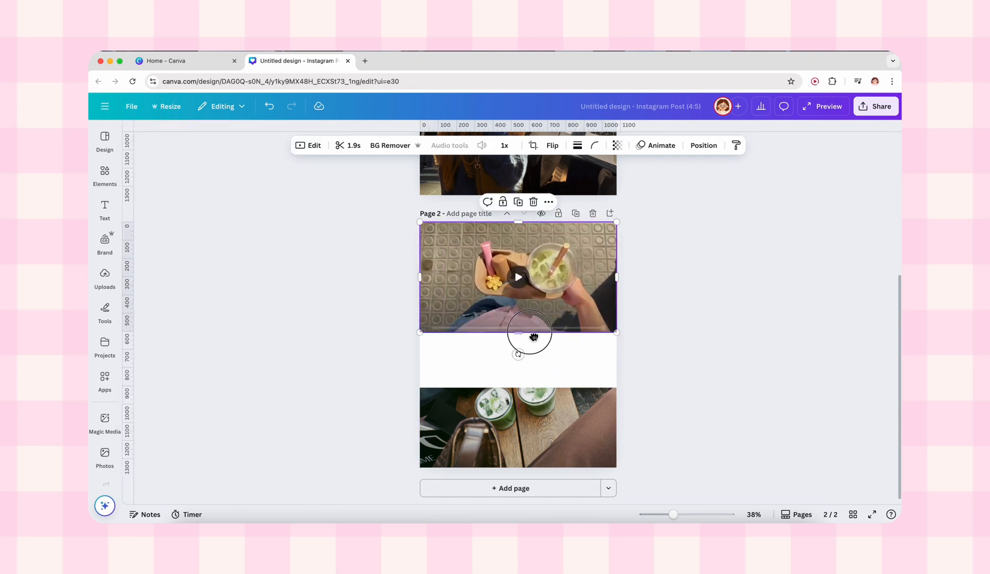
left_click(517, 427)
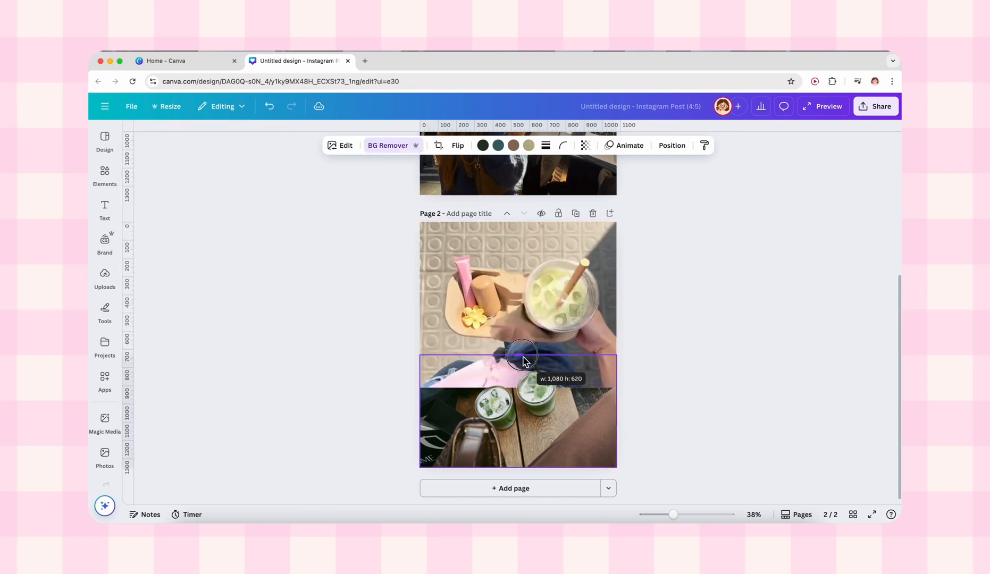
left_click(695, 384)
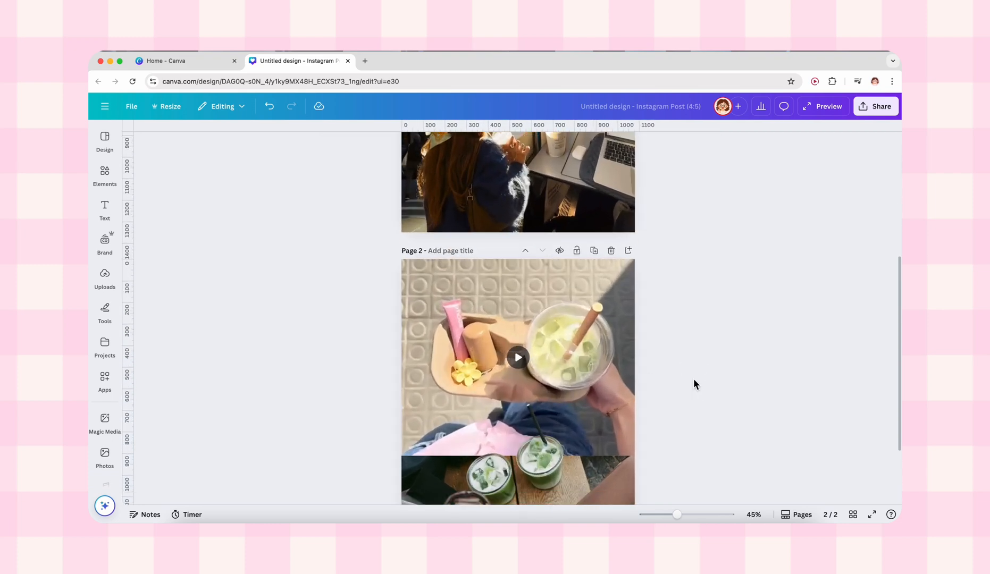
left_click(105, 278)
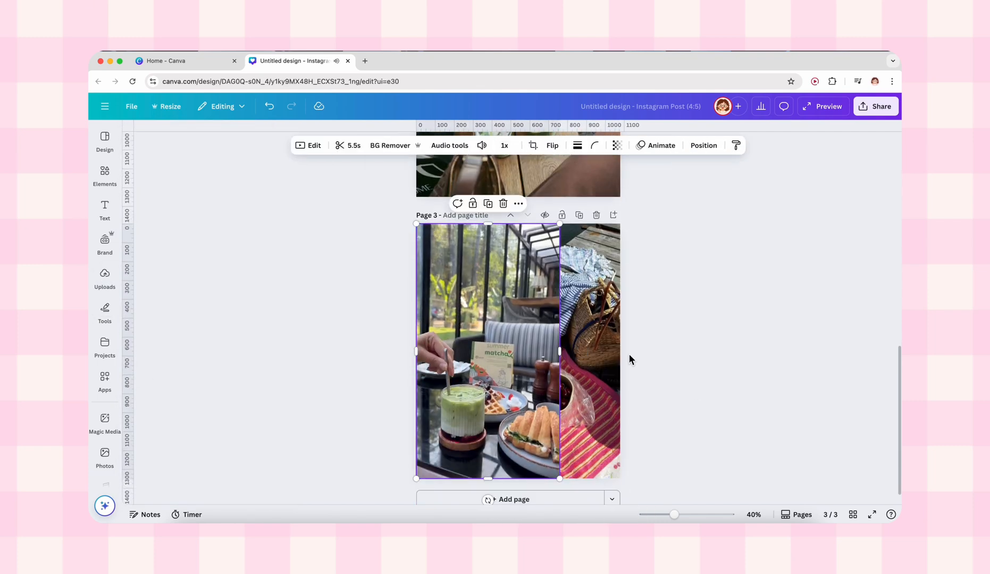
Add the cherry bowl cutout to slide three and add a fourth slide.
left_click(586, 350)
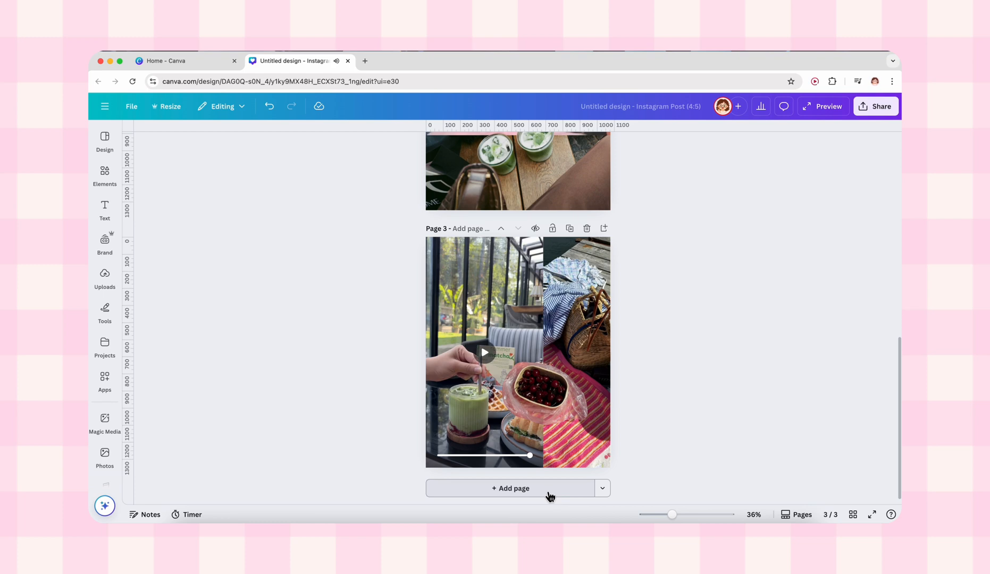
left_click(511, 488)
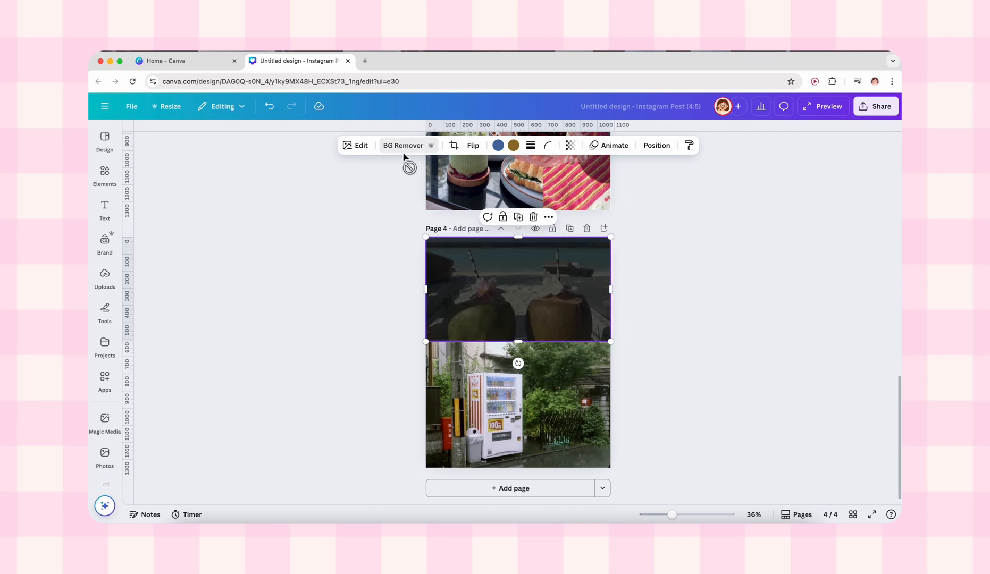
Fit the coconut drinks photo on slide four and open MP4 download settings for pages 1–4.
left_click(105, 279)
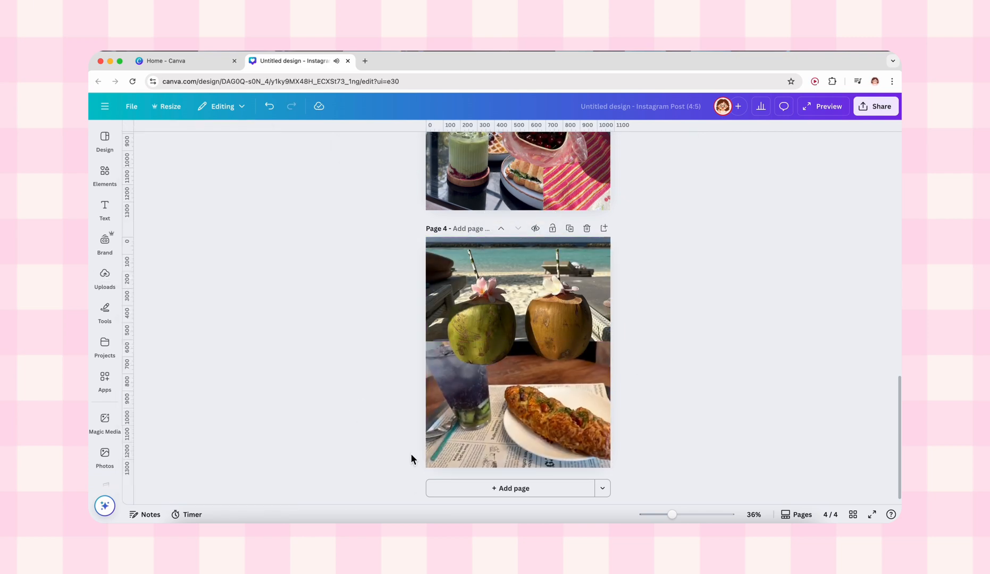
scroll("up", 3)
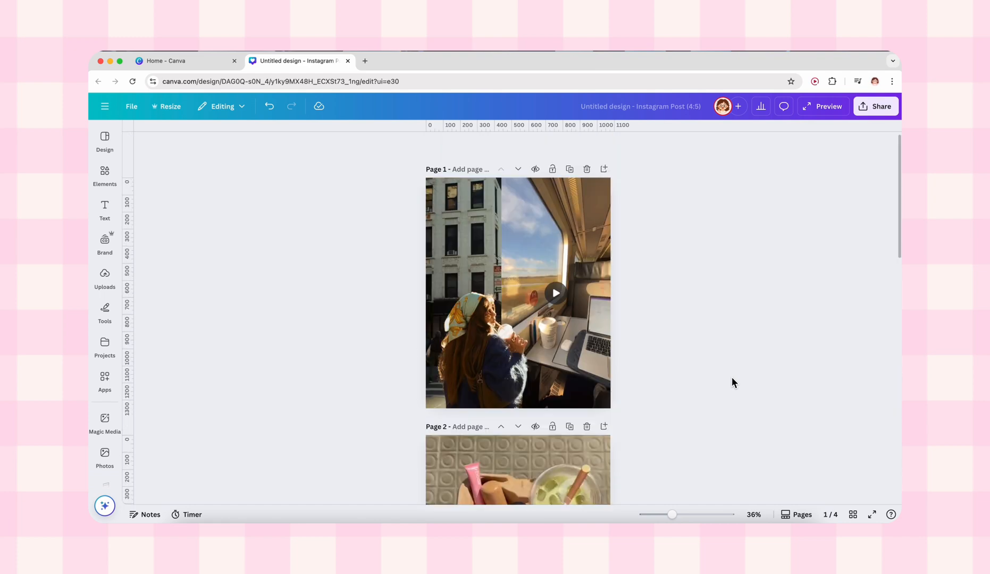
left_click(876, 106)
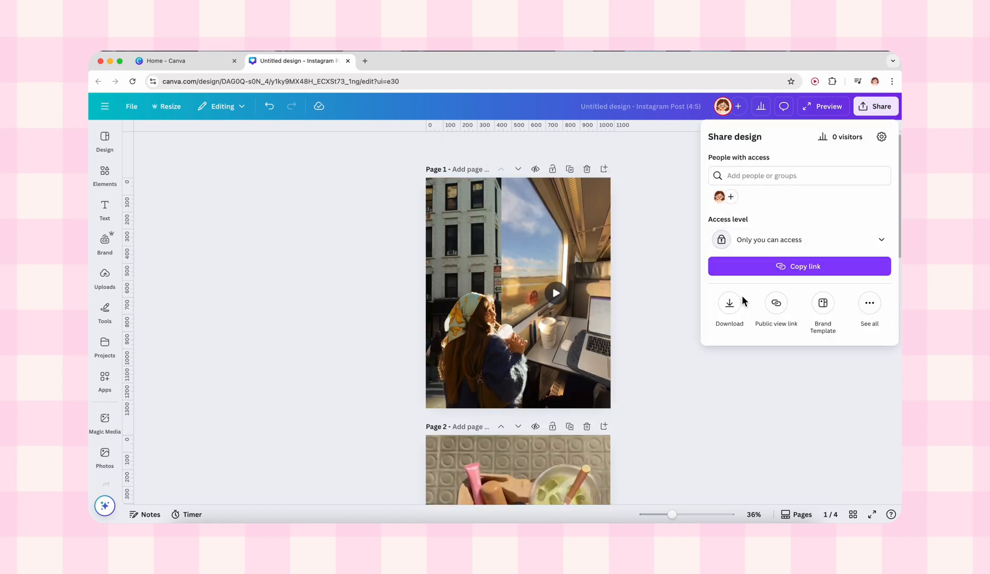
left_click(730, 304)
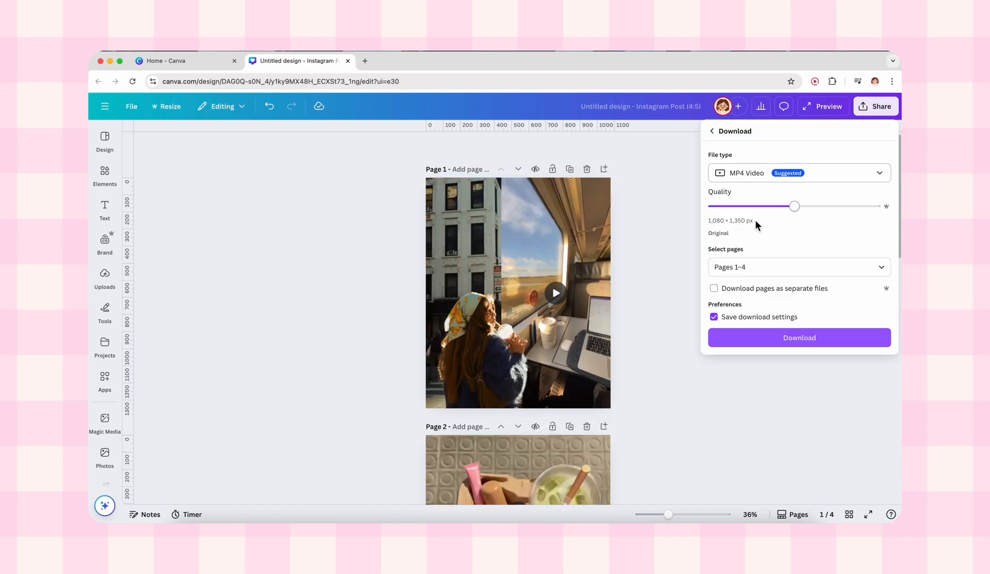